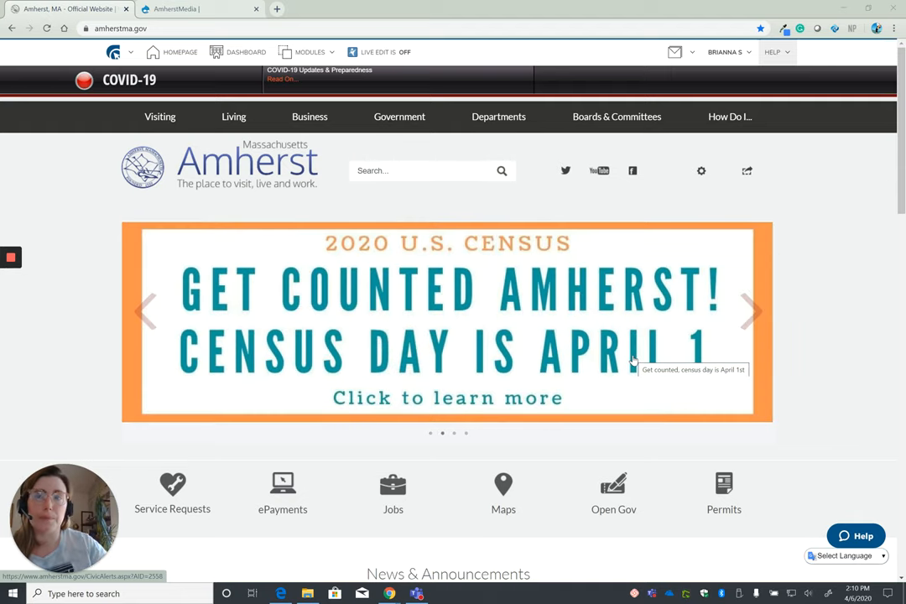
{"action": "mouse_move", "coordinate": [832, 302]}
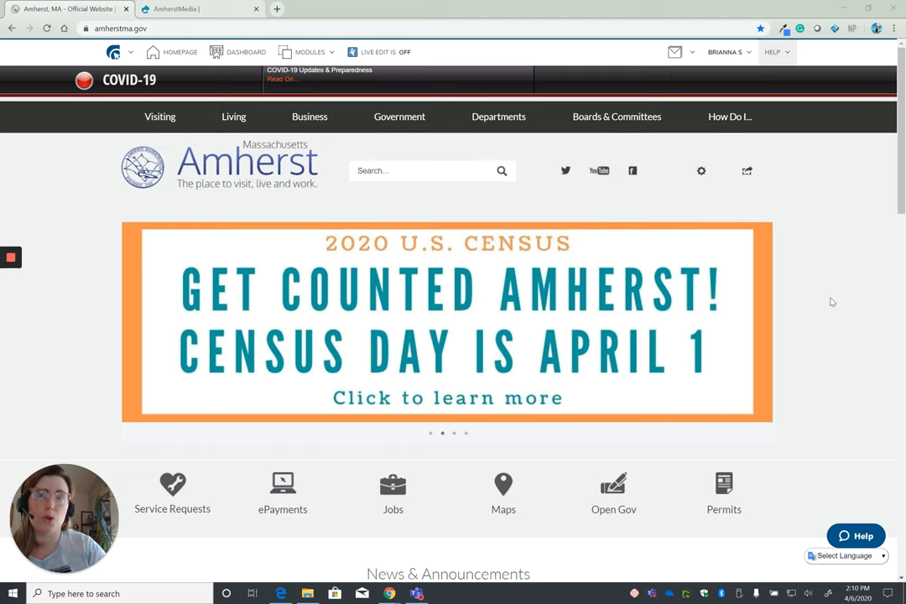
Reach the April 2020 Meetings Calendar and choose the Town Council meeting for Mon, Apr 6
{"action": "scroll", "scroll_direction": "down", "scroll_amount": 3}
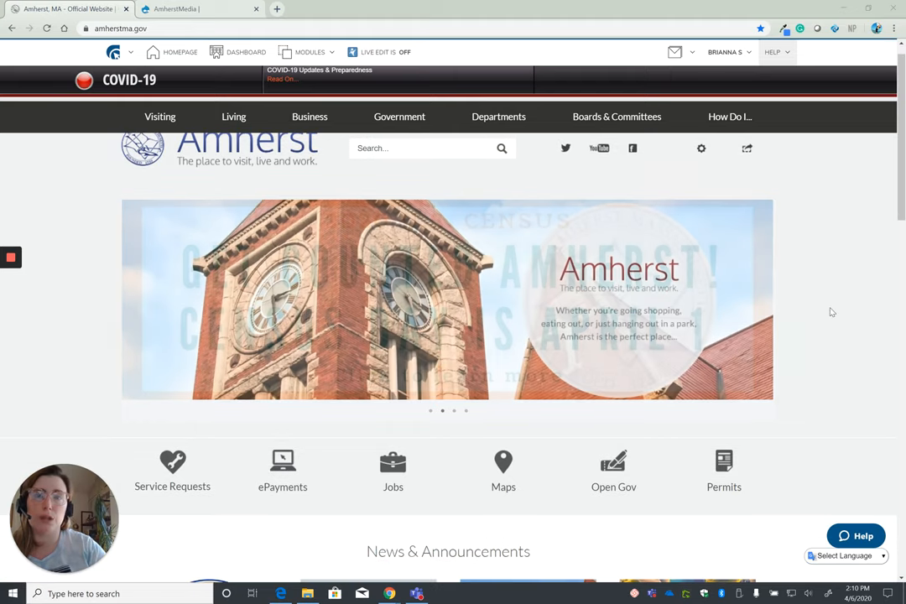
{"action": "scroll", "scroll_direction": "down", "scroll_amount": 3}
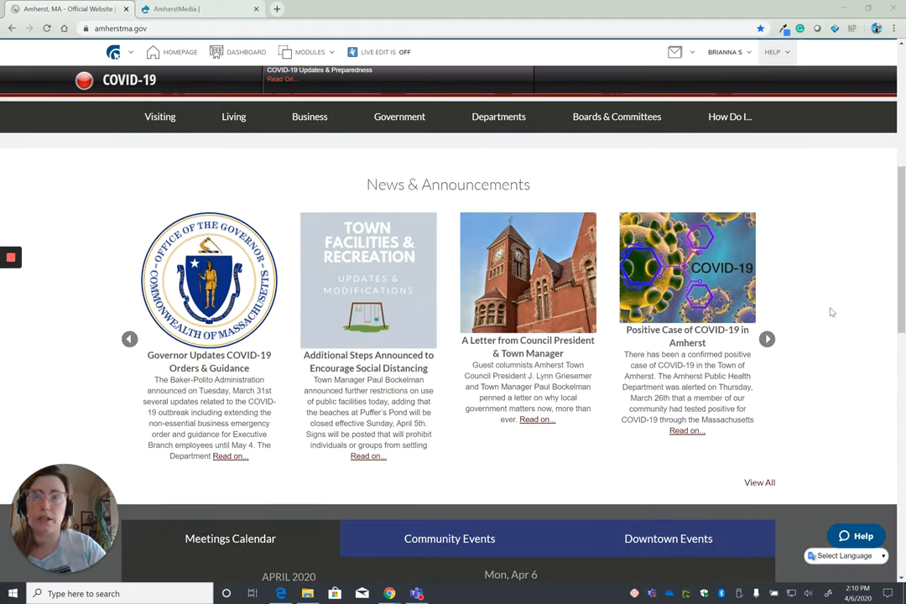
{"action": "scroll", "scroll_direction": "down", "scroll_amount": 3}
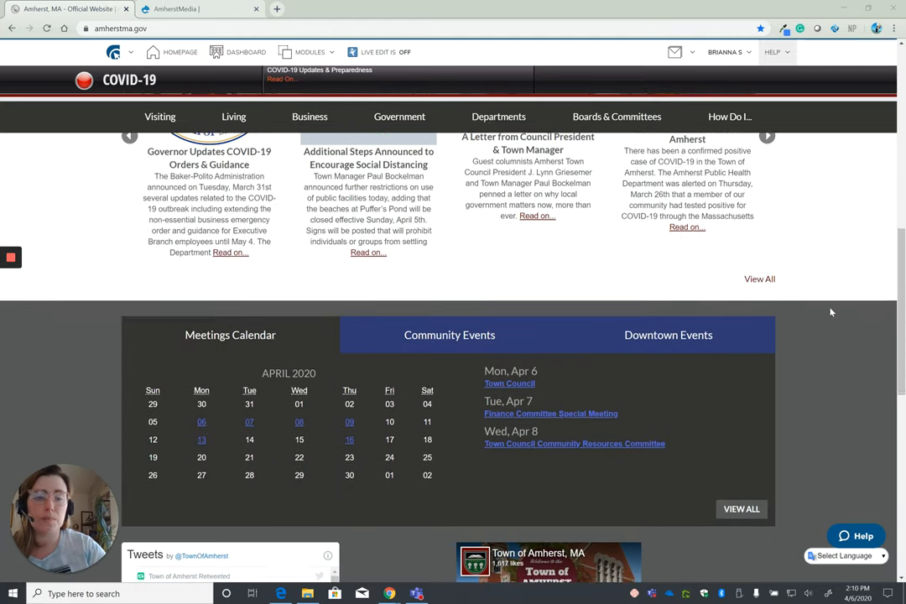
{"action": "scroll", "scroll_direction": "down", "scroll_amount": 3}
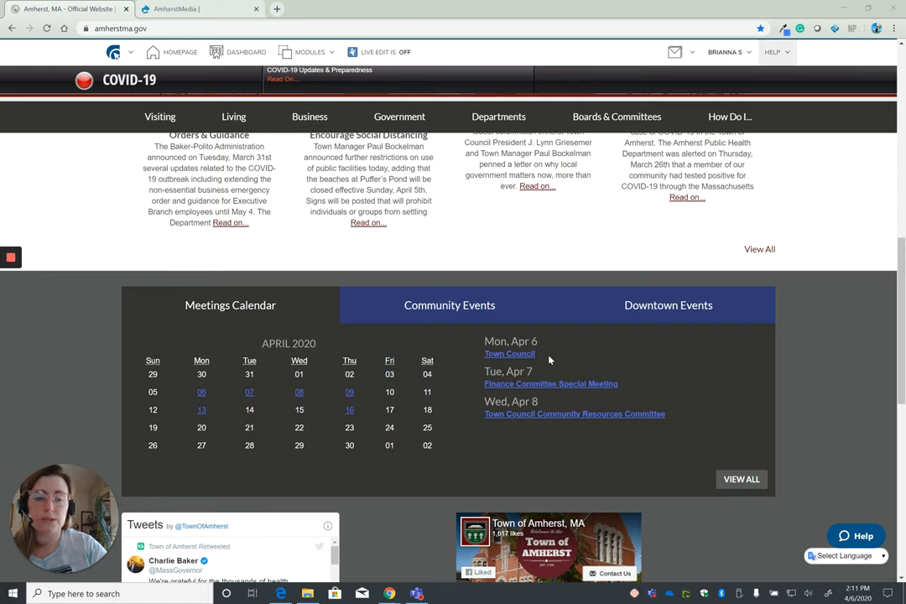
{"action": "left_click", "coordinate": [509, 353]}
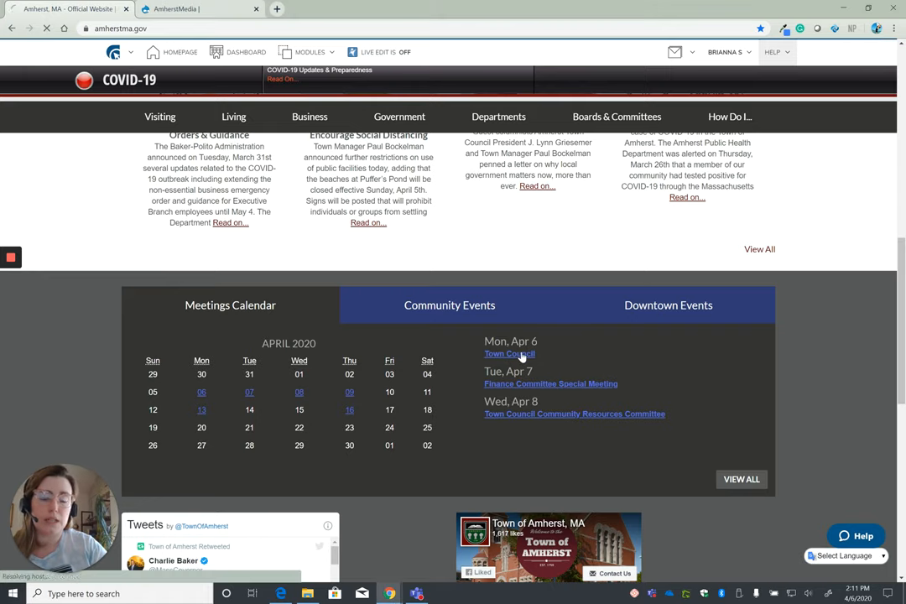
Review the April 6 Town Council event details down to the 'Click to join the meeting via Zoom' link
{"action": "left_click", "coordinate": [509, 353]}
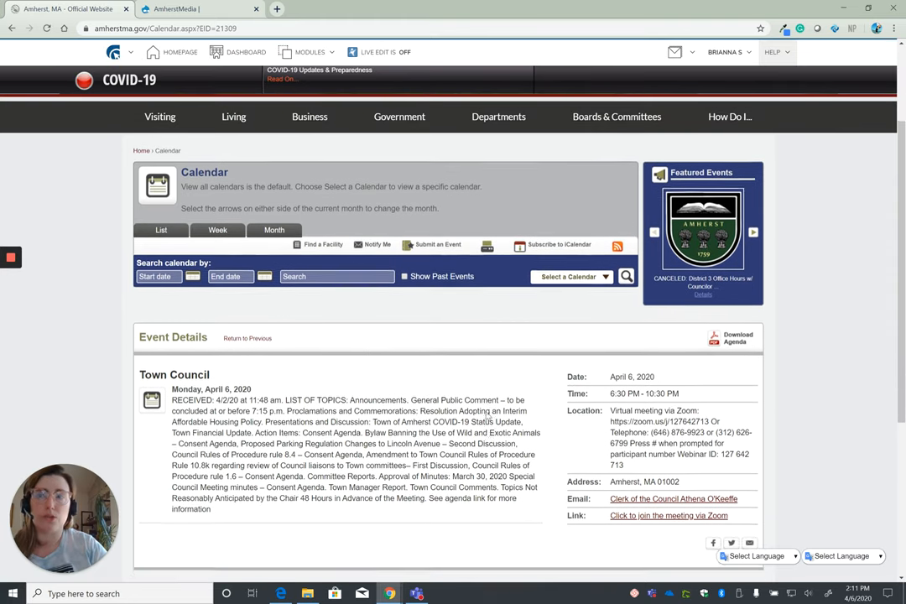
{"action": "scroll", "scroll_direction": "down", "scroll_amount": 3}
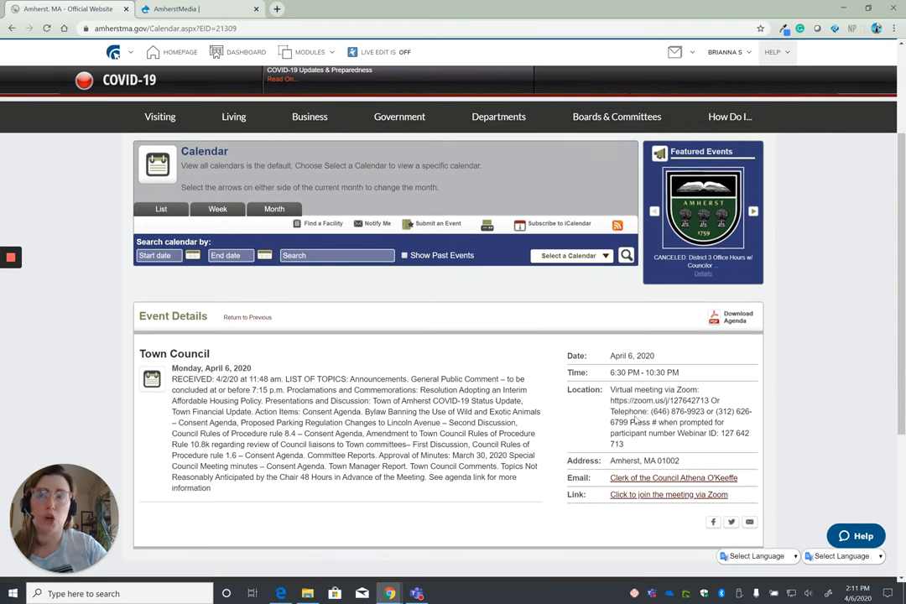
{"action": "mouse_move", "coordinate": [689, 426]}
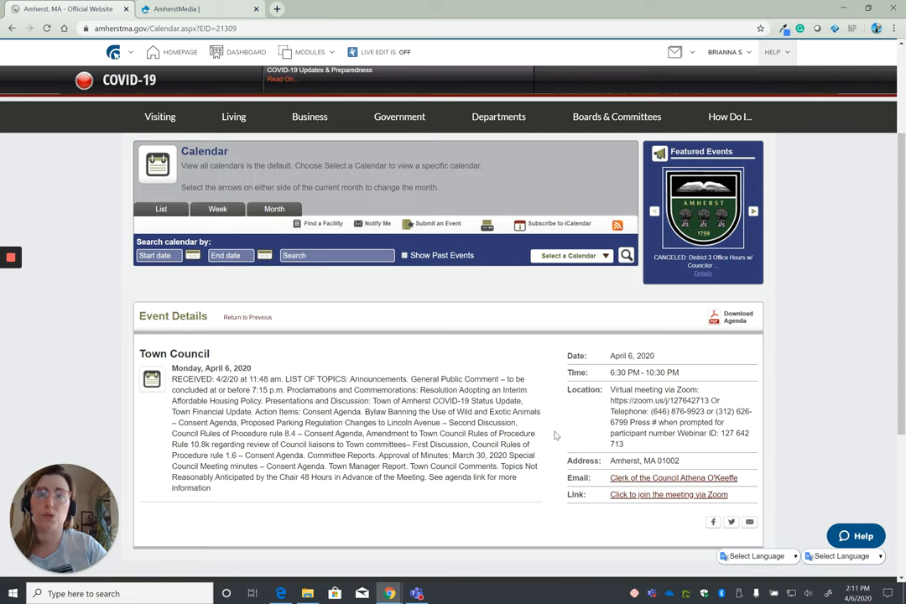
{"action": "scroll", "scroll_direction": "down", "scroll_amount": 3}
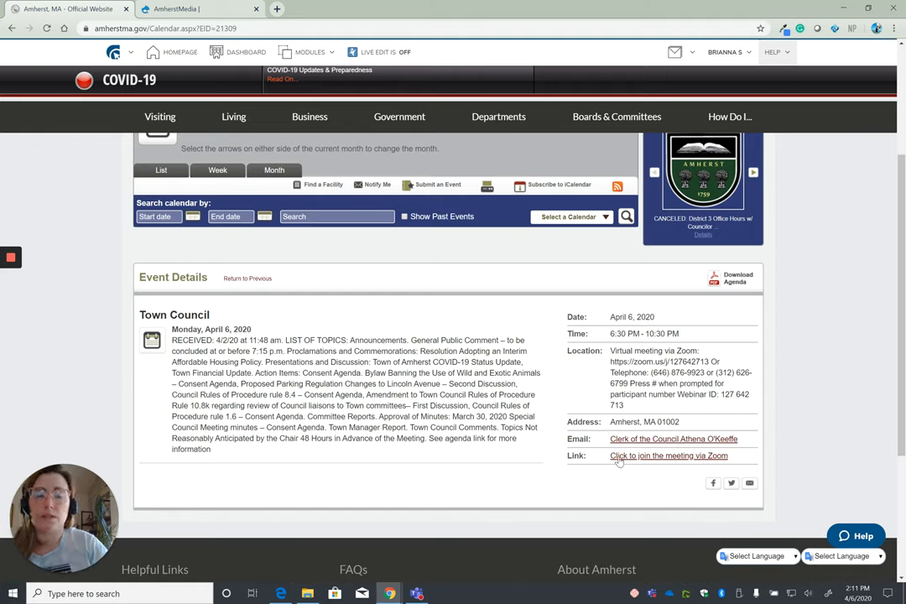
{"action": "mouse_move", "coordinate": [668, 455]}
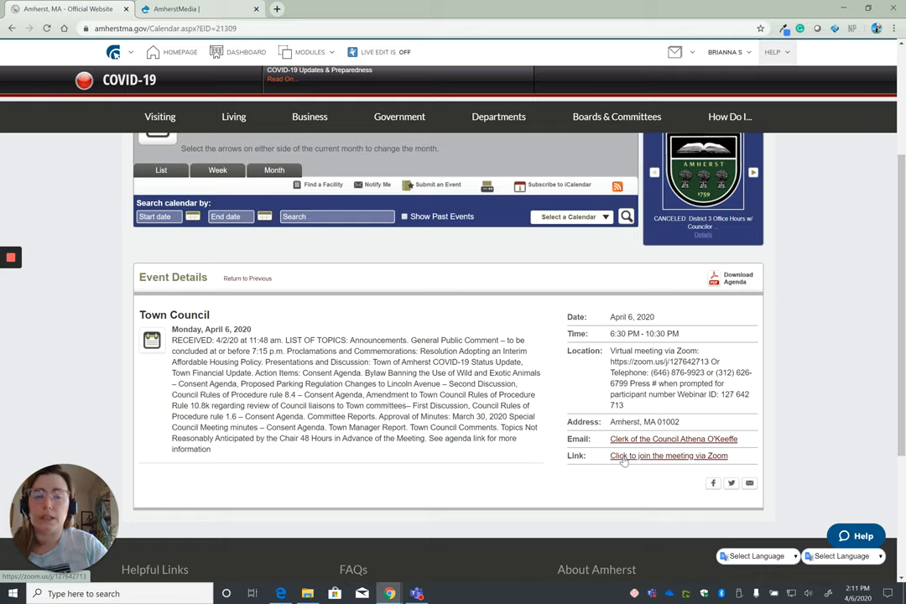
Follow the Zoom join link so the launch page loads with the 'Open Zoom?' prompt
{"action": "left_click", "coordinate": [668, 456]}
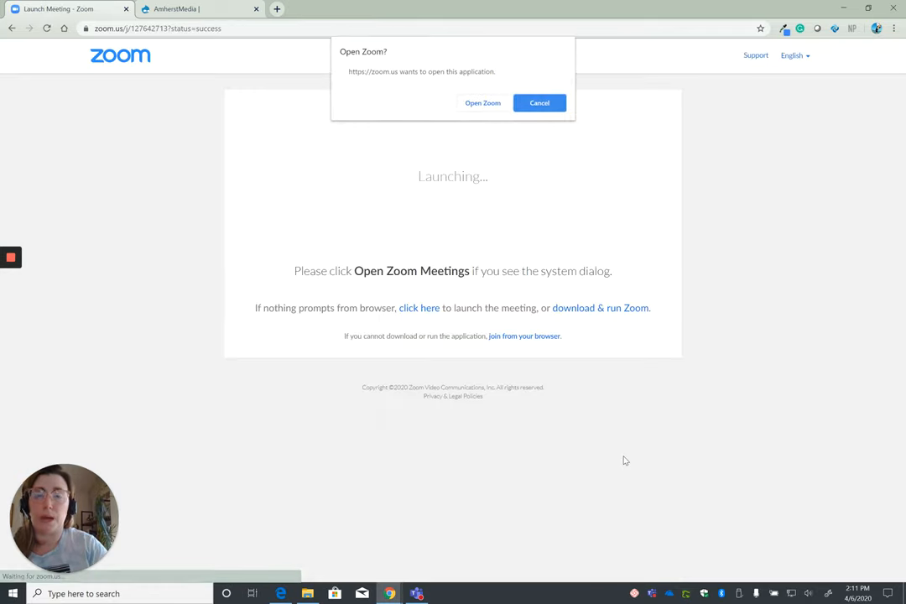
{"action": "mouse_move", "coordinate": [629, 233]}
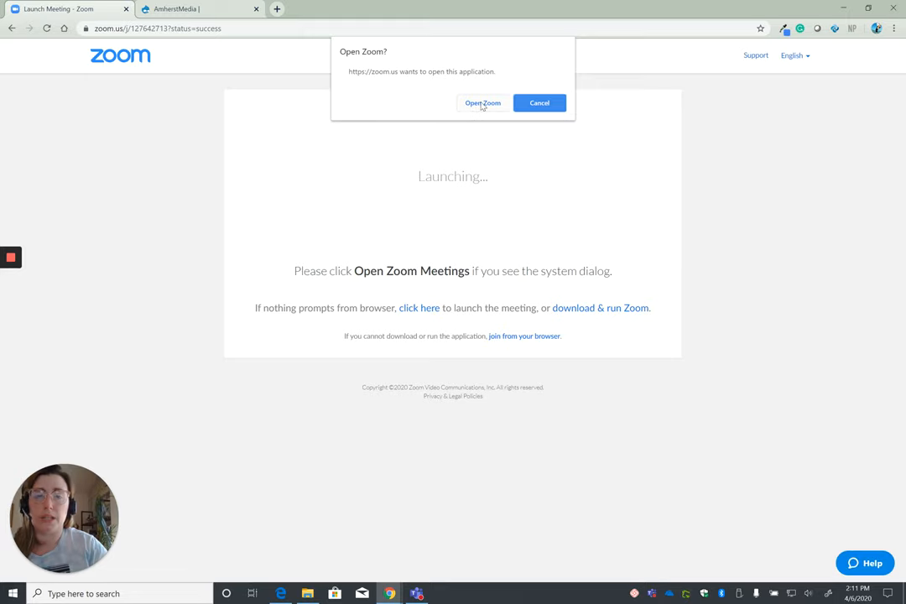
{"action": "mouse_move", "coordinate": [641, 159]}
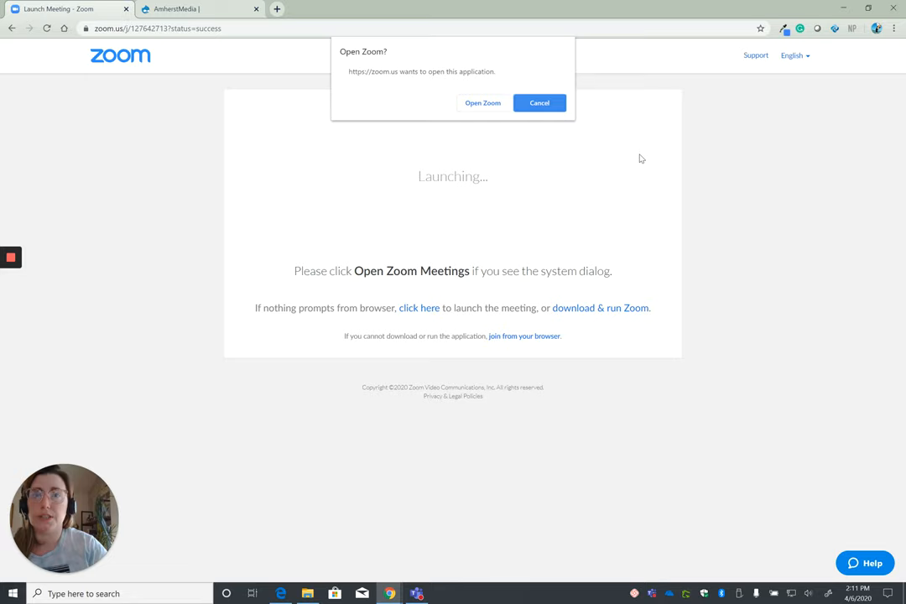
{"action": "mouse_move", "coordinate": [731, 279]}
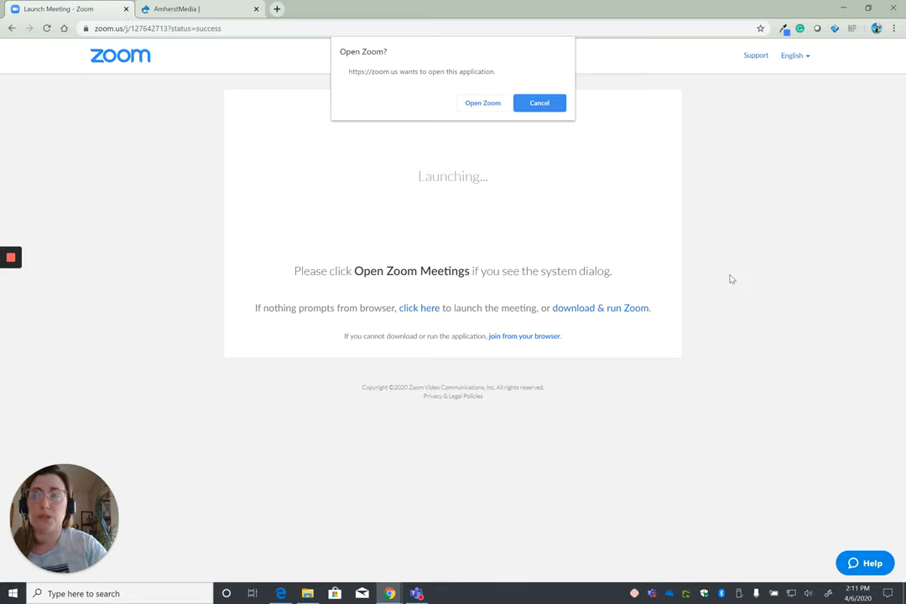
{"action": "mouse_move", "coordinate": [532, 342]}
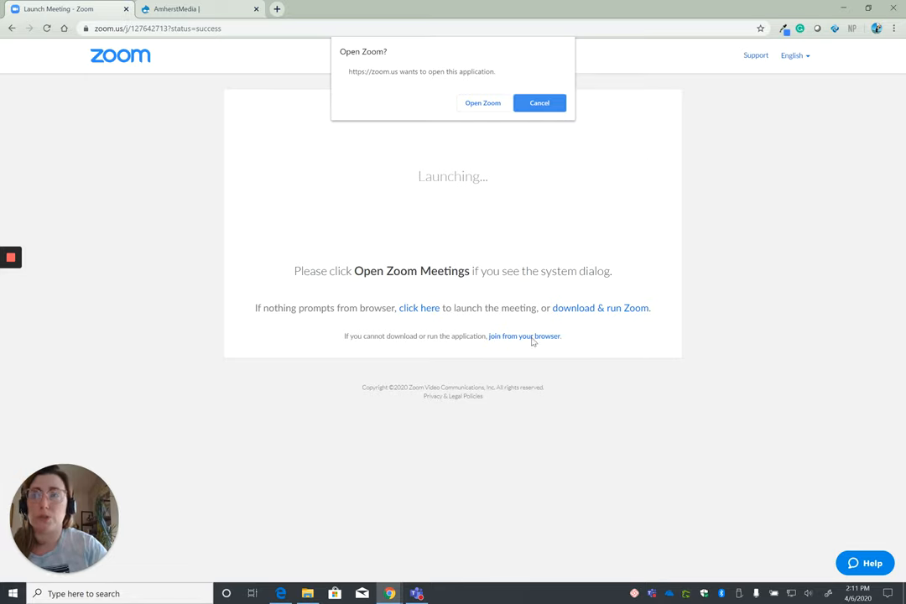
{"action": "mouse_move", "coordinate": [534, 374]}
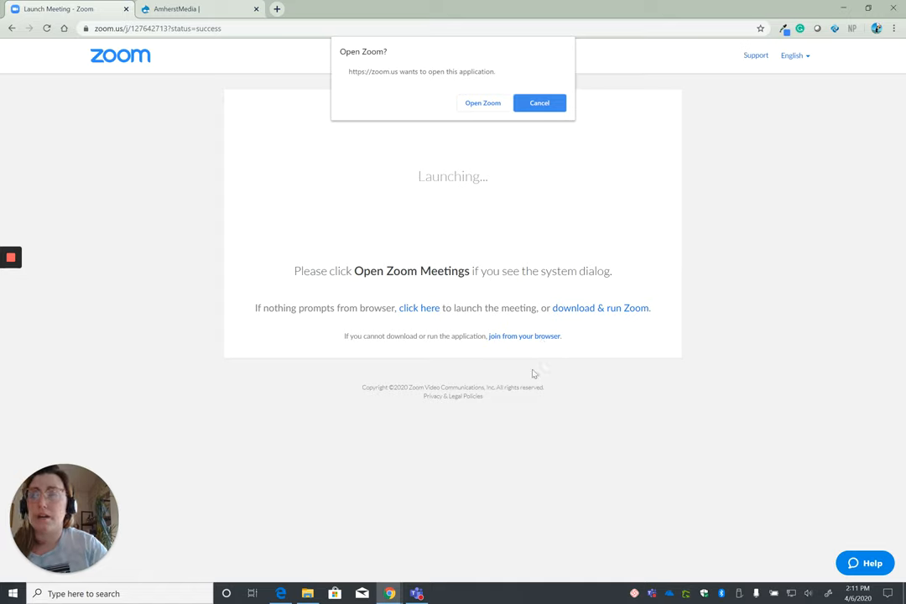
{"action": "mouse_move", "coordinate": [232, 174]}
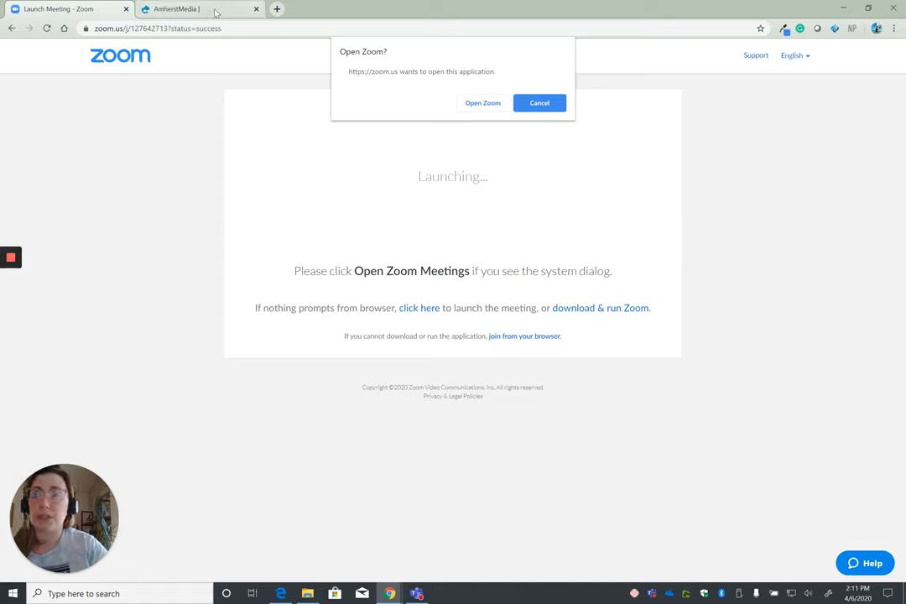
Go to Amherst Media and show the Live Stream page listing Channels 12, 15 and 17
{"action": "left_click", "coordinate": [172, 9]}
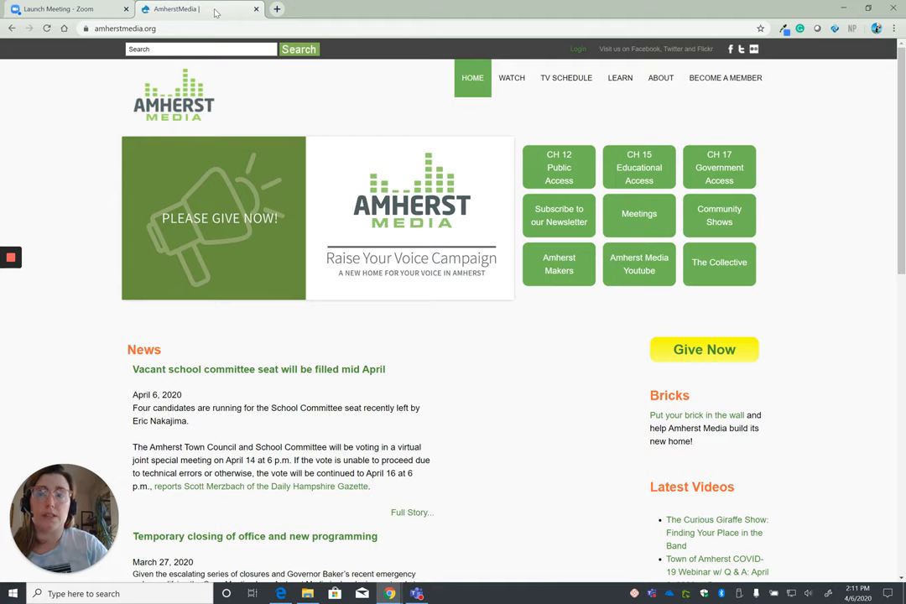
{"action": "mouse_move", "coordinate": [377, 99]}
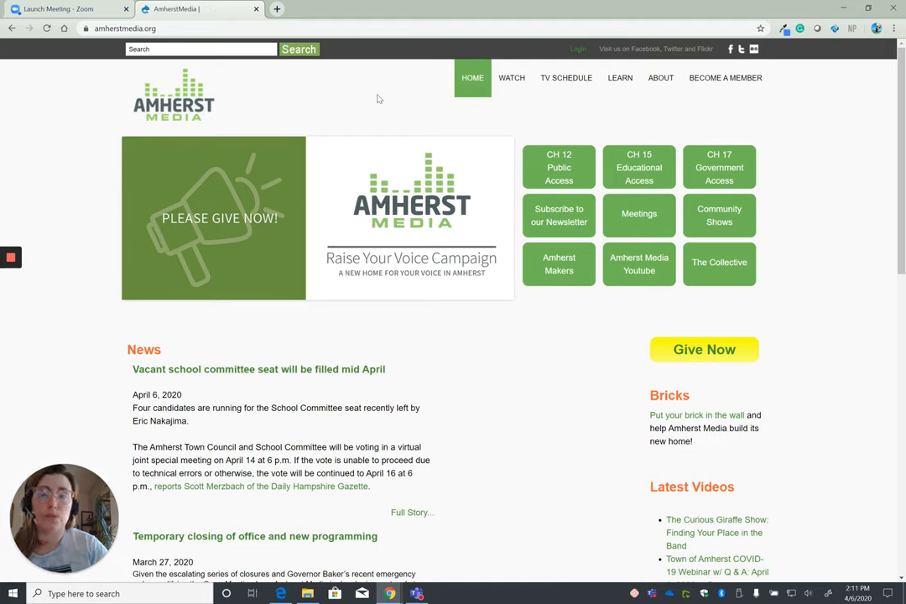
{"action": "mouse_move", "coordinate": [384, 151]}
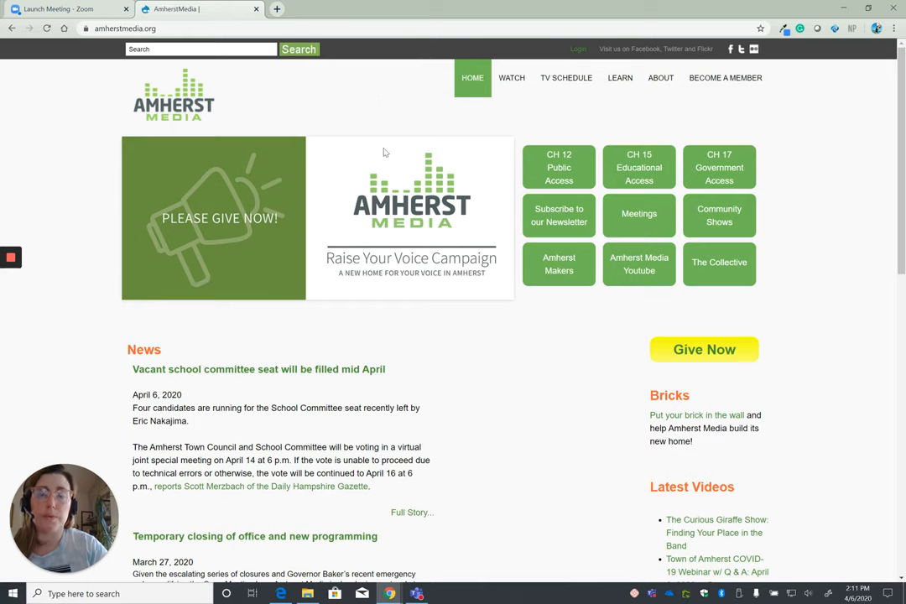
{"action": "mouse_move", "coordinate": [510, 78]}
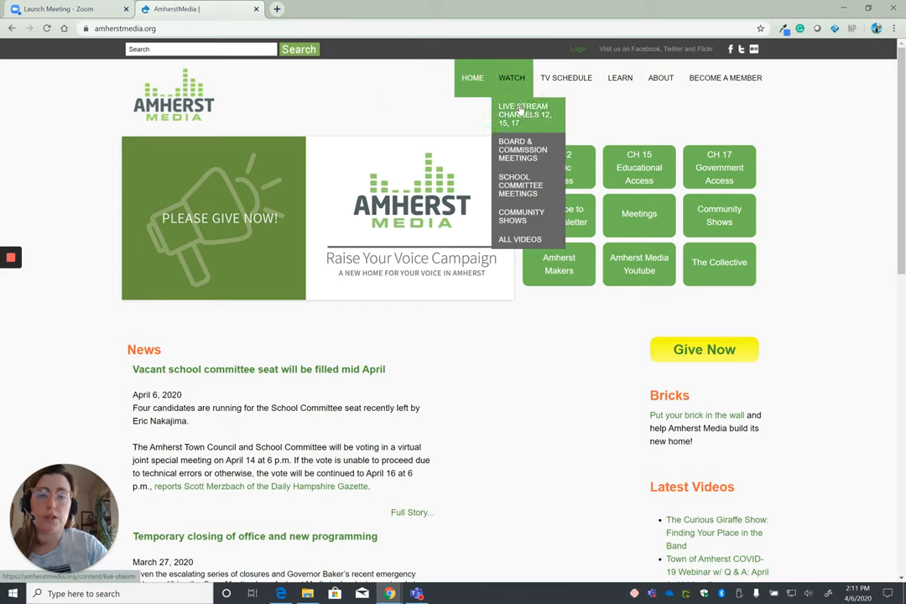
{"action": "left_click", "coordinate": [523, 114]}
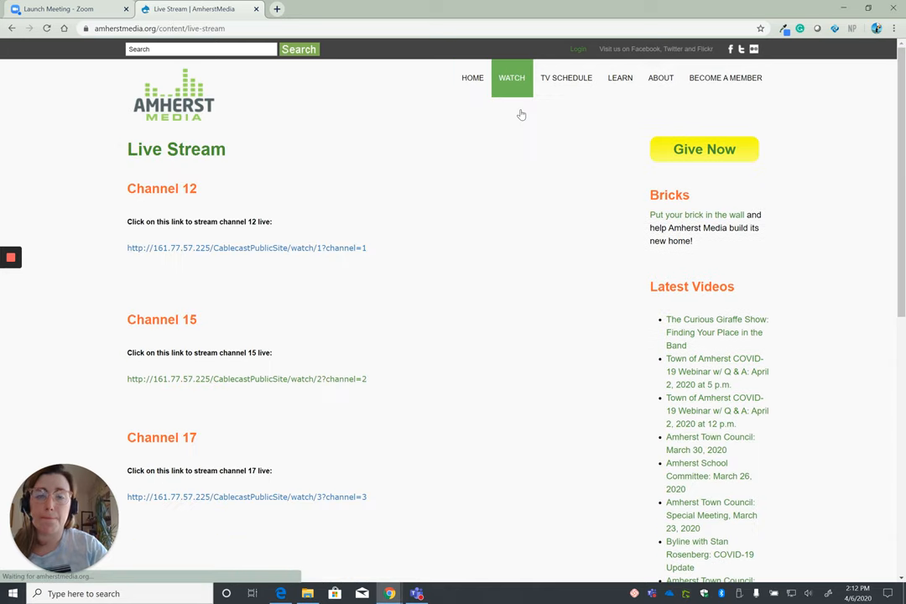
{"action": "scroll", "scroll_direction": "down", "scroll_amount": 3}
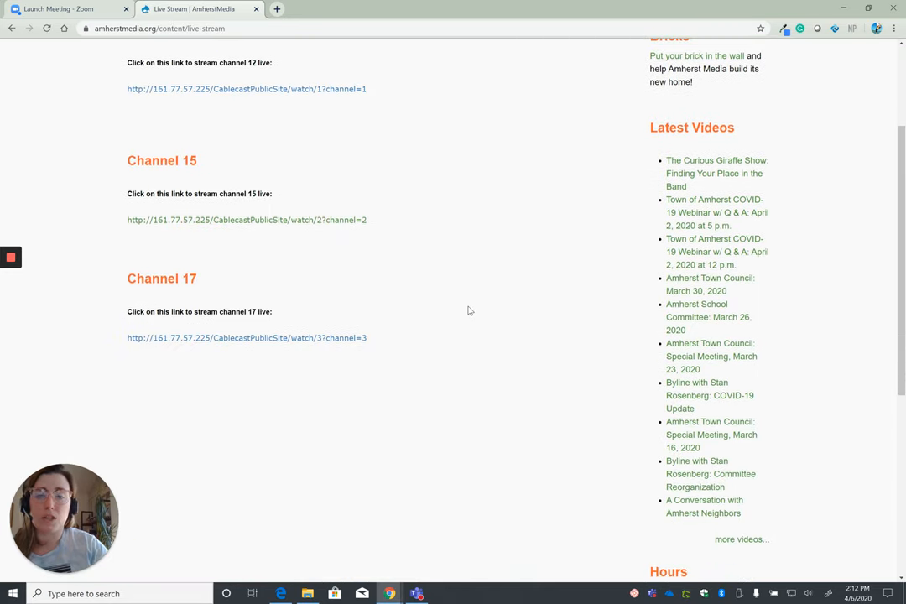
{"action": "mouse_move", "coordinate": [232, 279]}
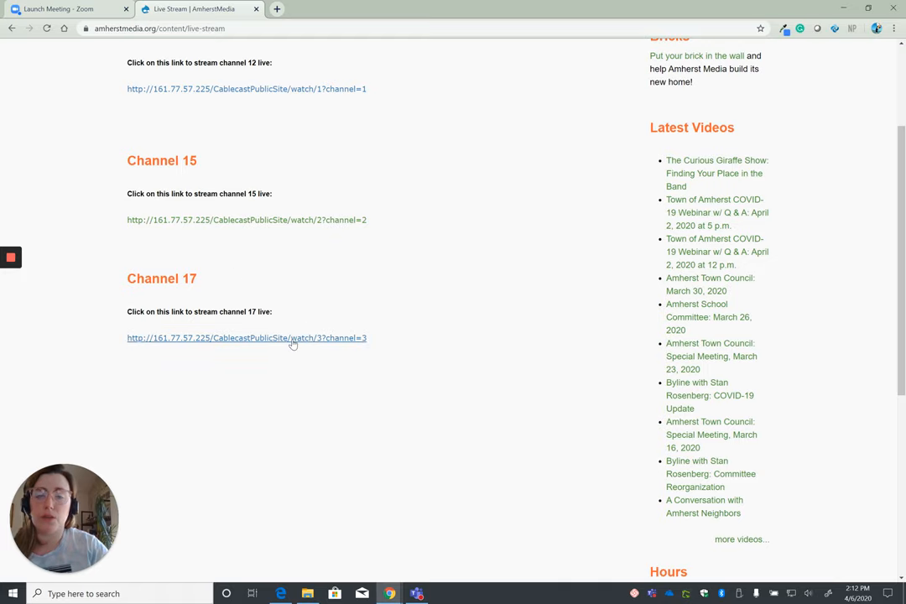
Launch the Channel 17 Government Access stream in the Cablecast viewer in a new tab
{"action": "left_click", "coordinate": [246, 337]}
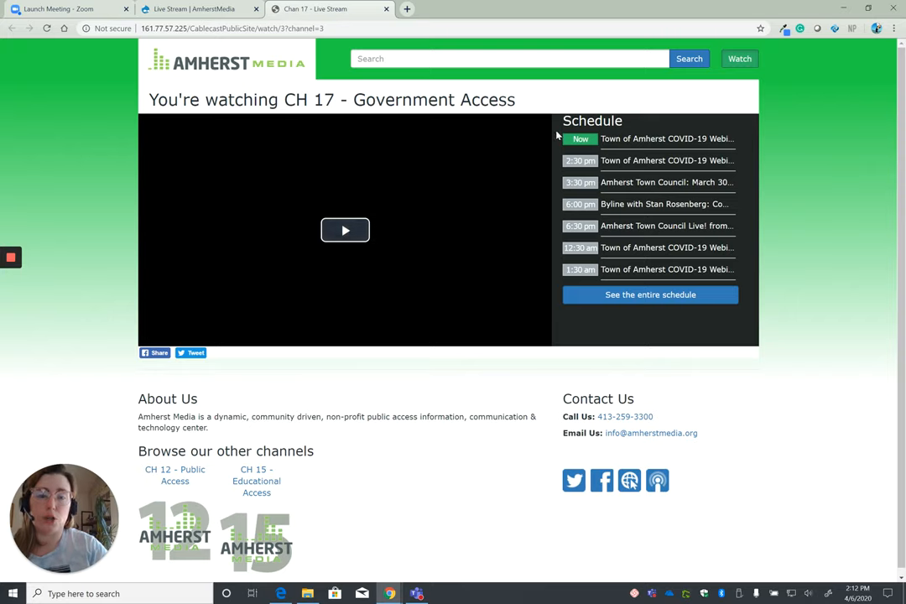
{"action": "mouse_move", "coordinate": [744, 213]}
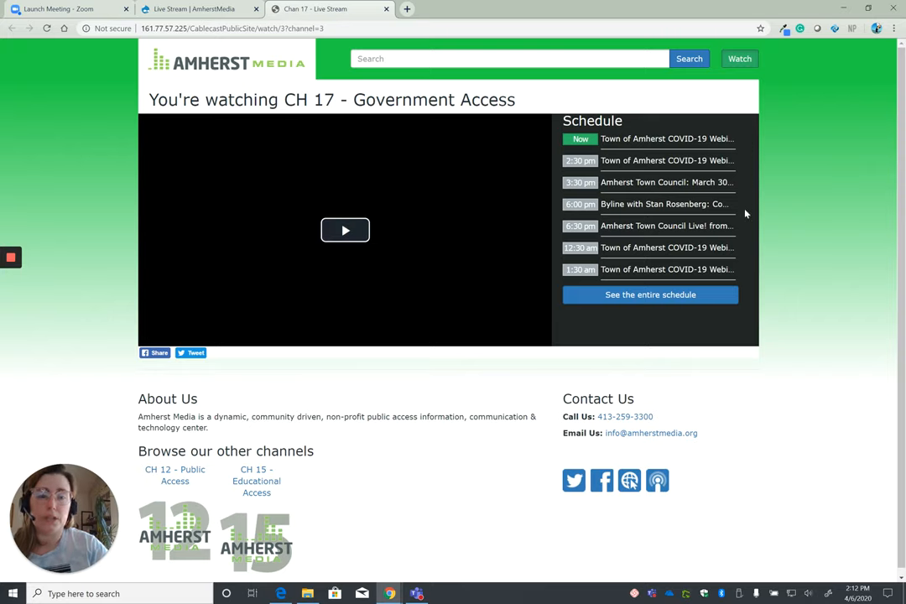
{"action": "mouse_move", "coordinate": [654, 381]}
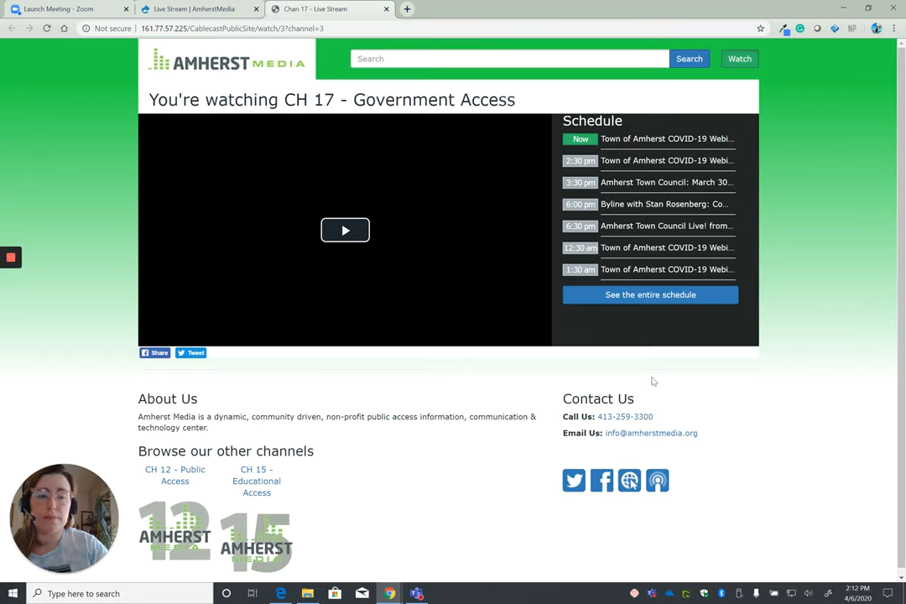
{"action": "mouse_move", "coordinate": [390, 291]}
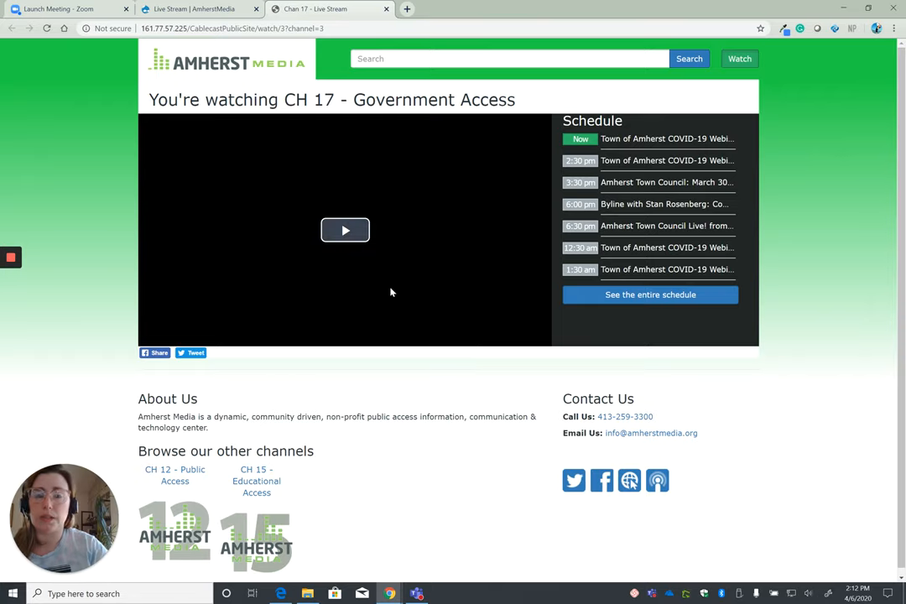
{"action": "mouse_move", "coordinate": [325, 243]}
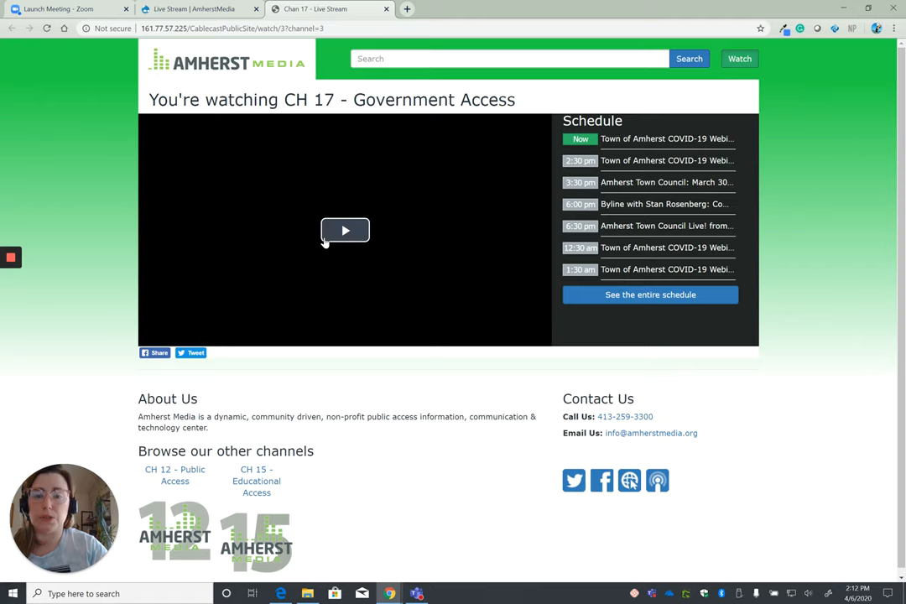
{"action": "mouse_move", "coordinate": [345, 230]}
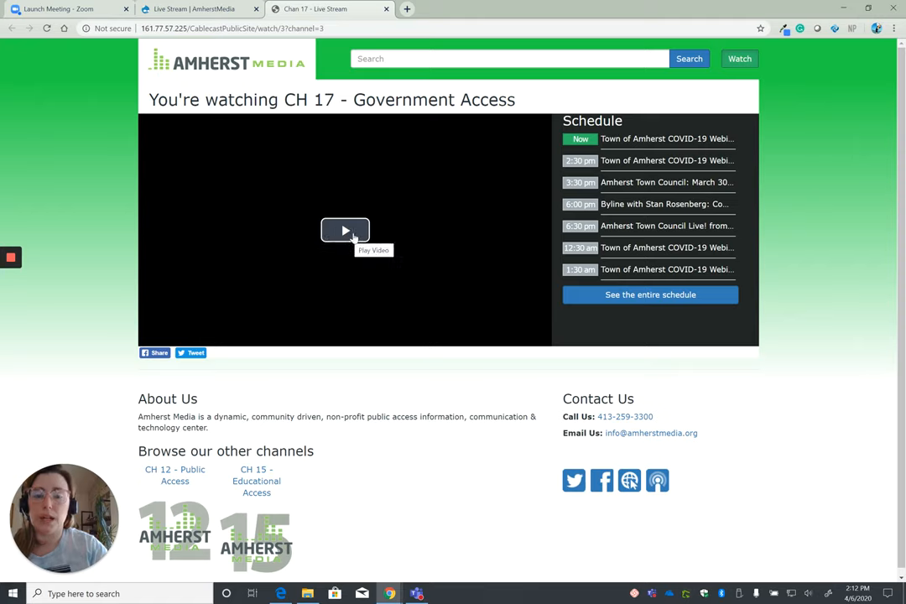
{"action": "mouse_move", "coordinate": [363, 311]}
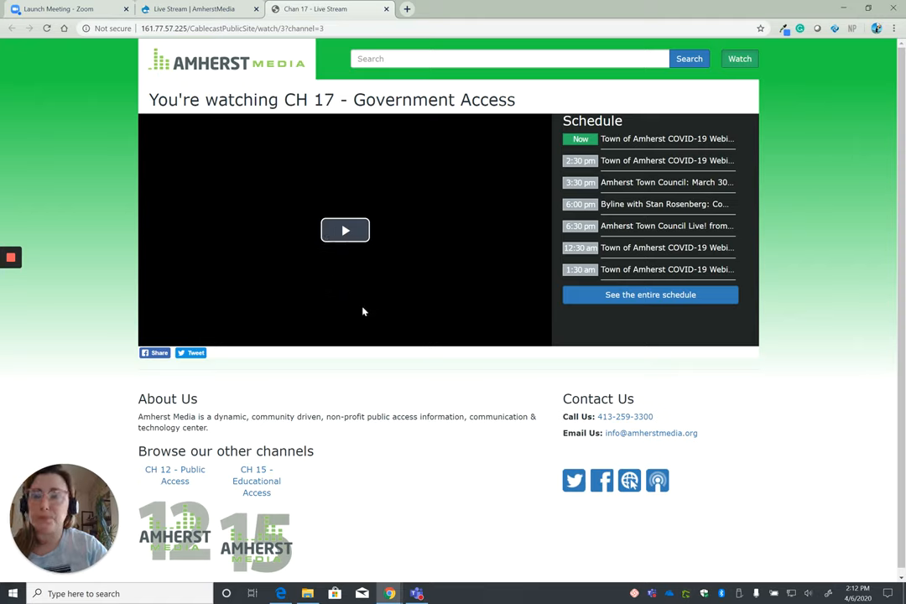
{"action": "mouse_move", "coordinate": [122, 208]}
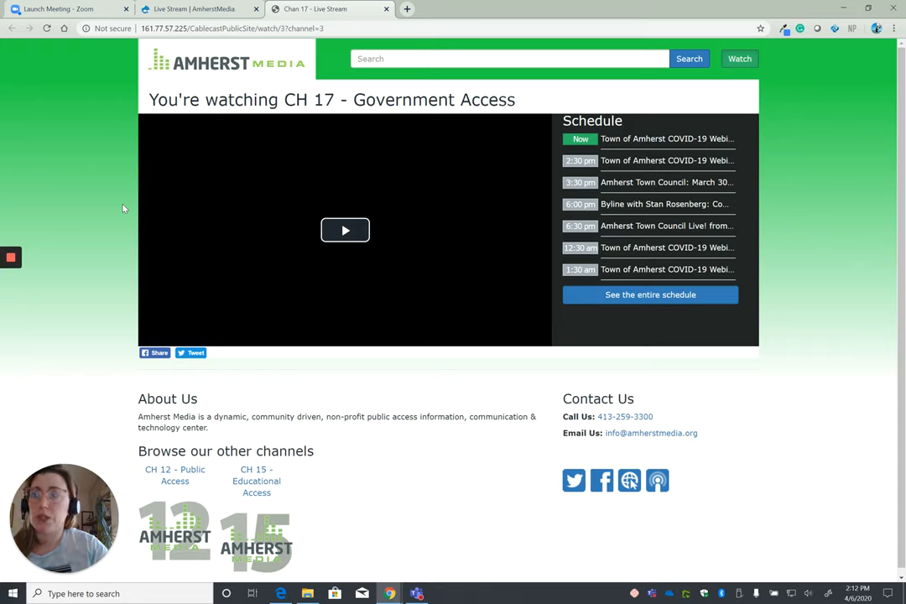
{"action": "mouse_move", "coordinate": [125, 235]}
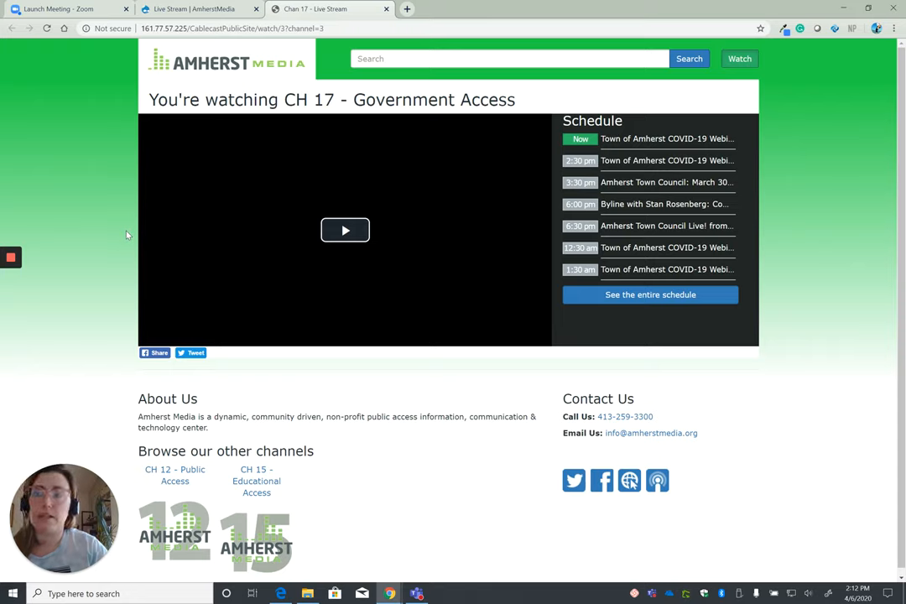